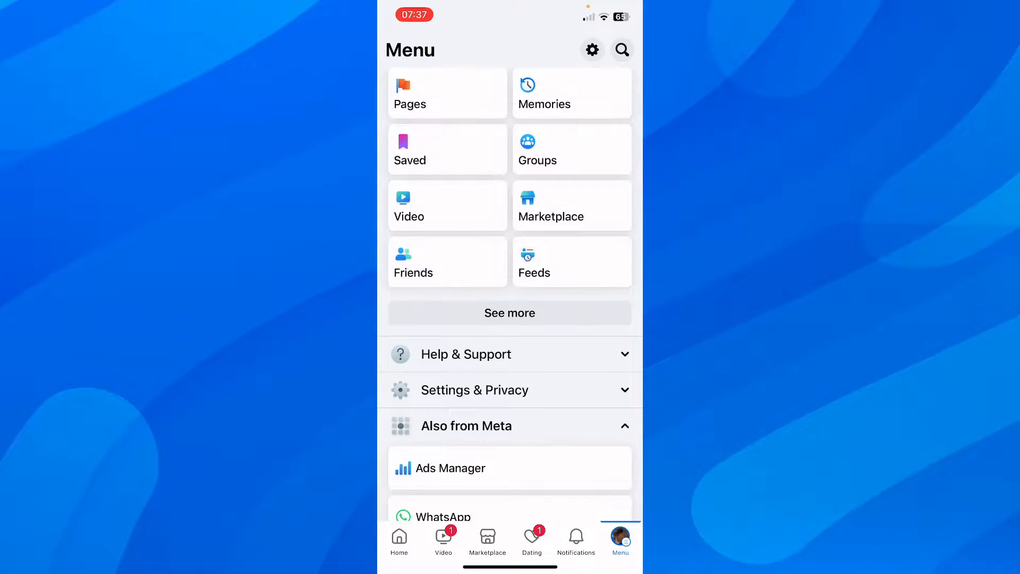
Go to Pages from the Menu to reach the Tutorial page
left_click(409, 93)
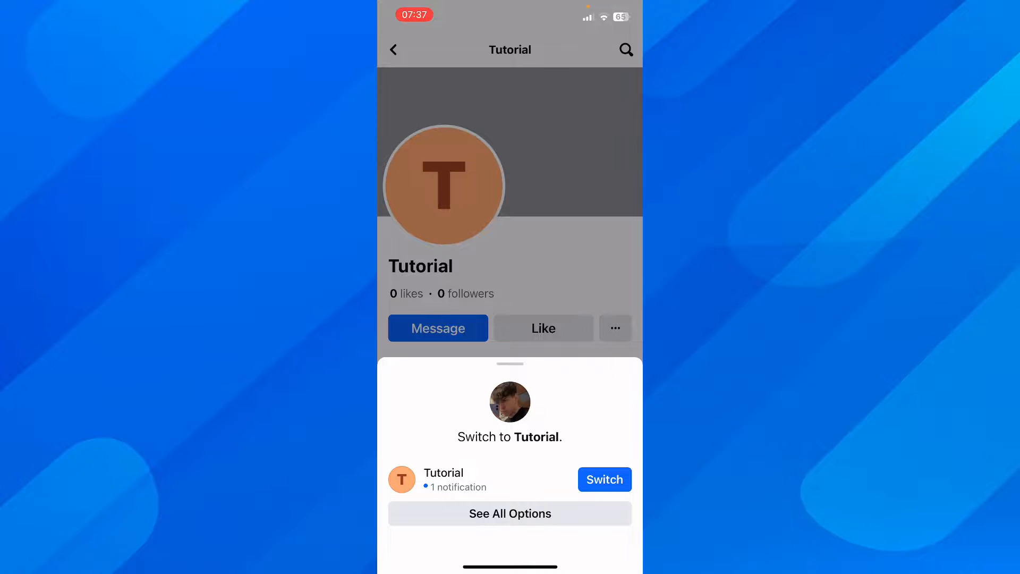
Switch to acting as the Tutorial Page and show its Menu
left_click(604, 479)
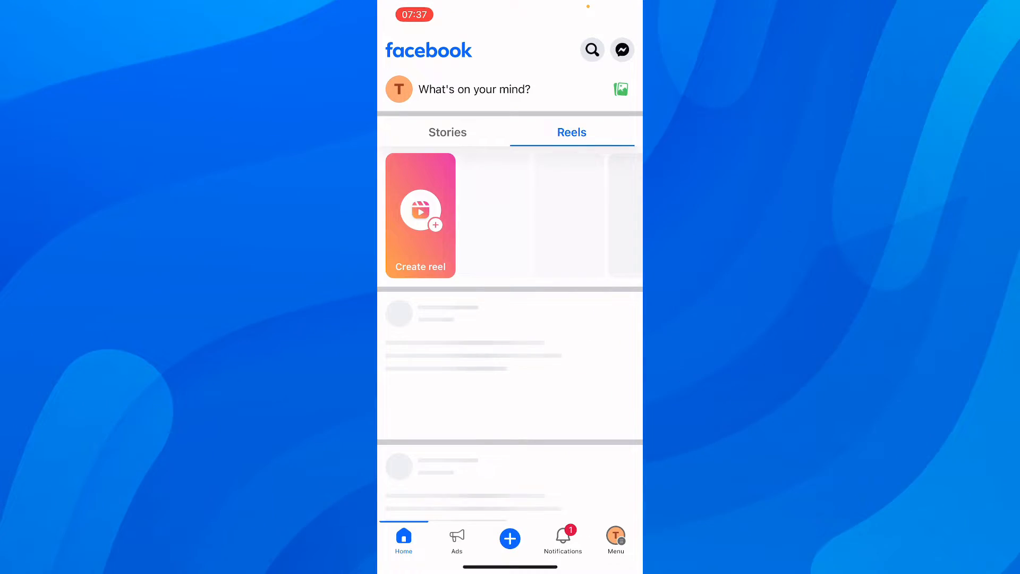
left_click(614, 538)
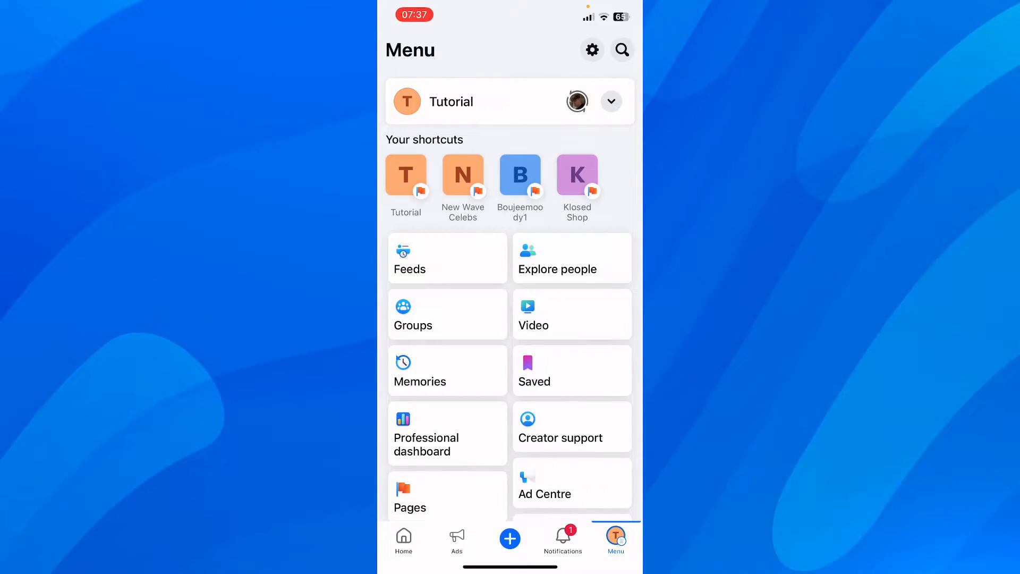
Reach Page settings for Tutorial via the settings gear
scroll("down", 3)
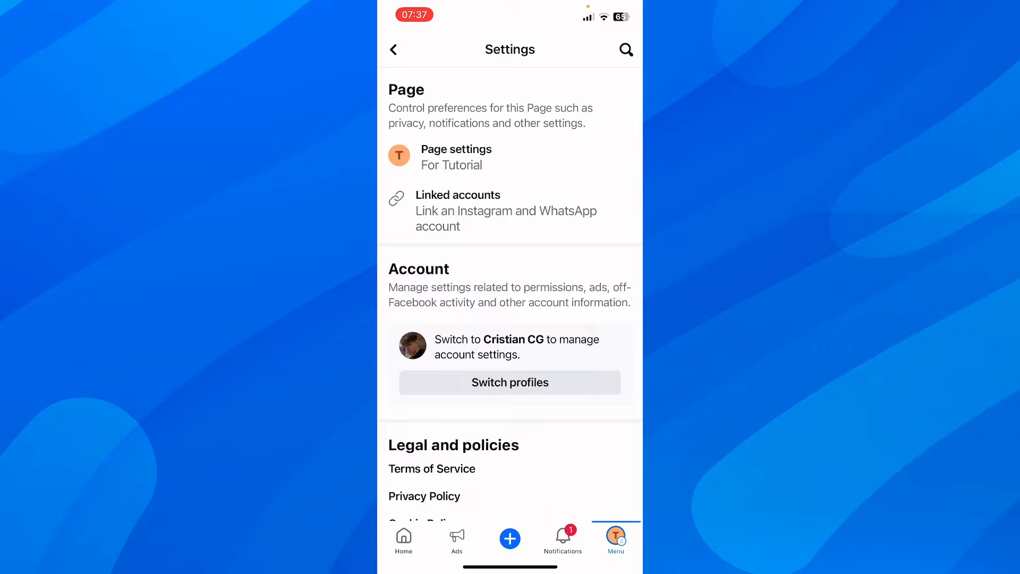
left_click(624, 50)
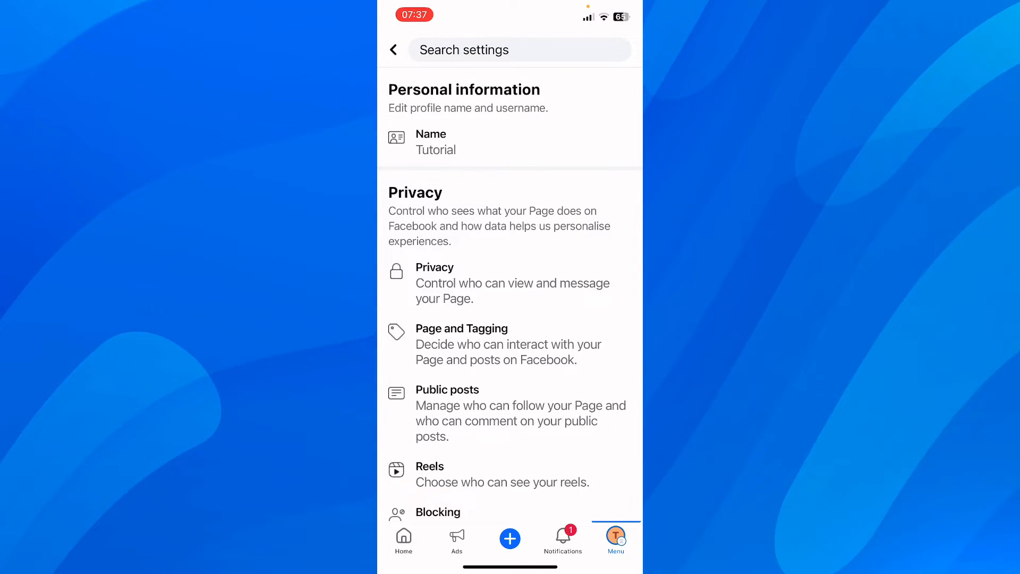
Reach Deactivation and deletion under Access and control in the Page settings
scroll("down", 3)
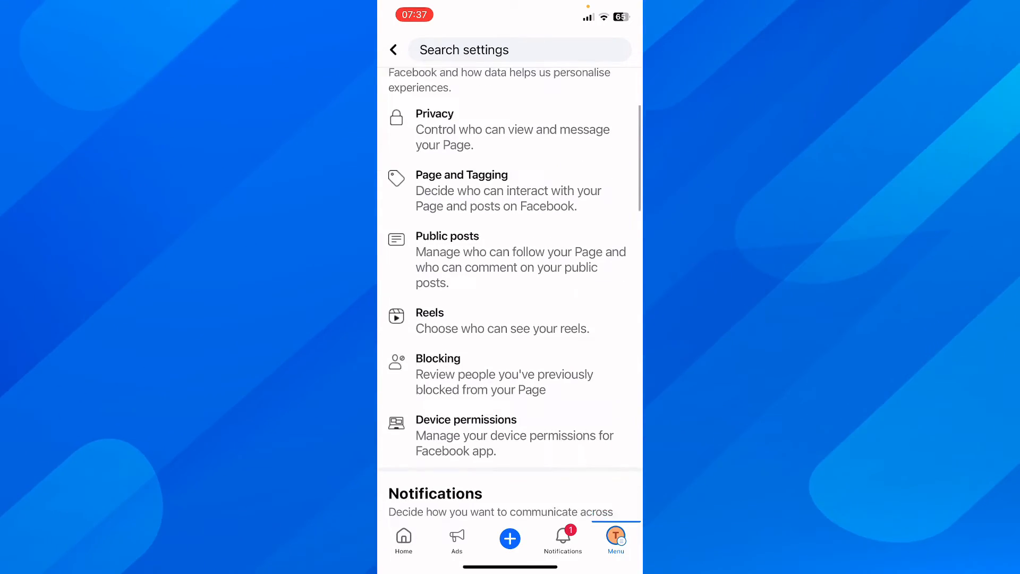
scroll("down", 3)
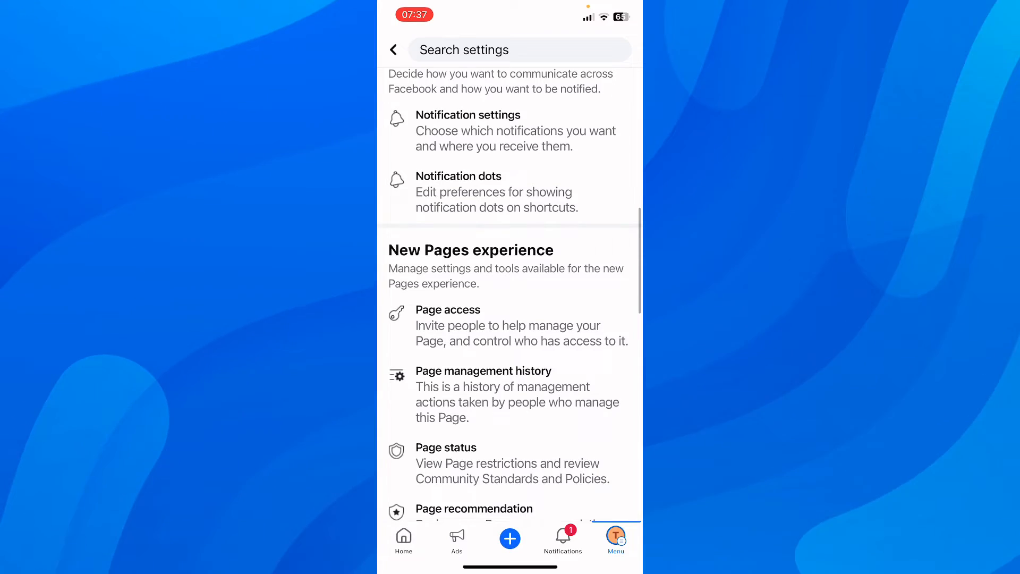
scroll("down", 3)
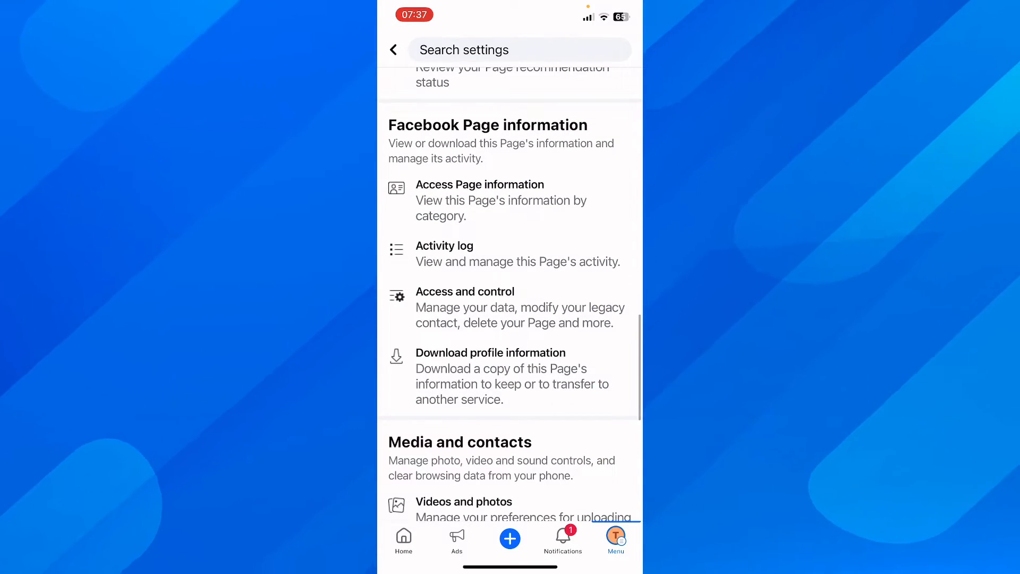
scroll("down", 3)
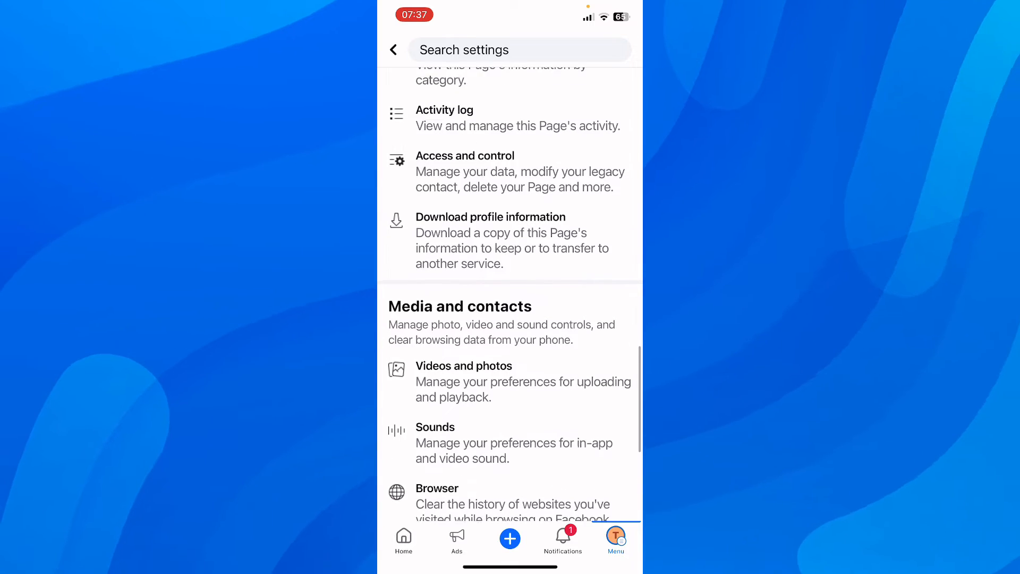
left_click(464, 155)
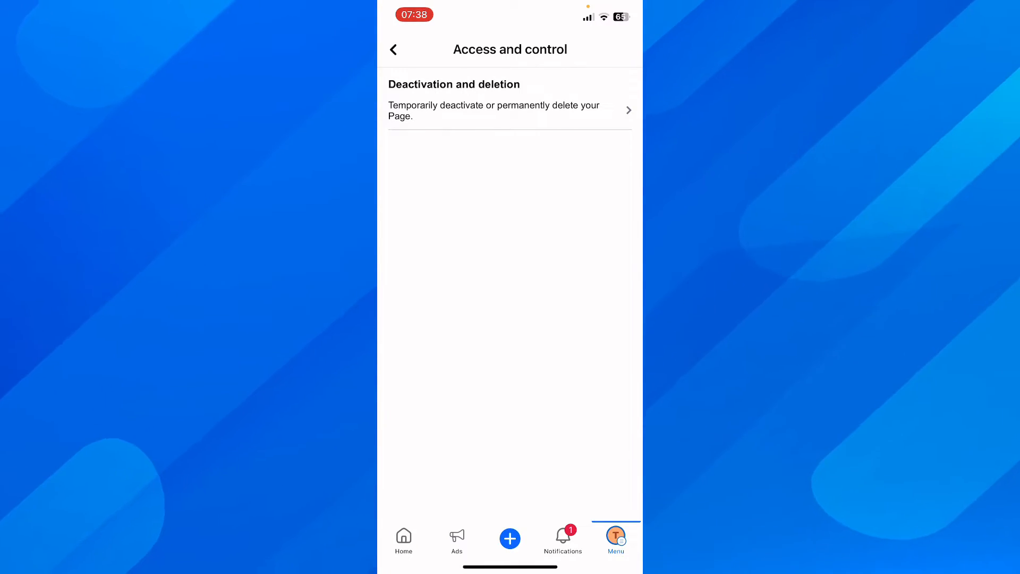
left_click(494, 111)
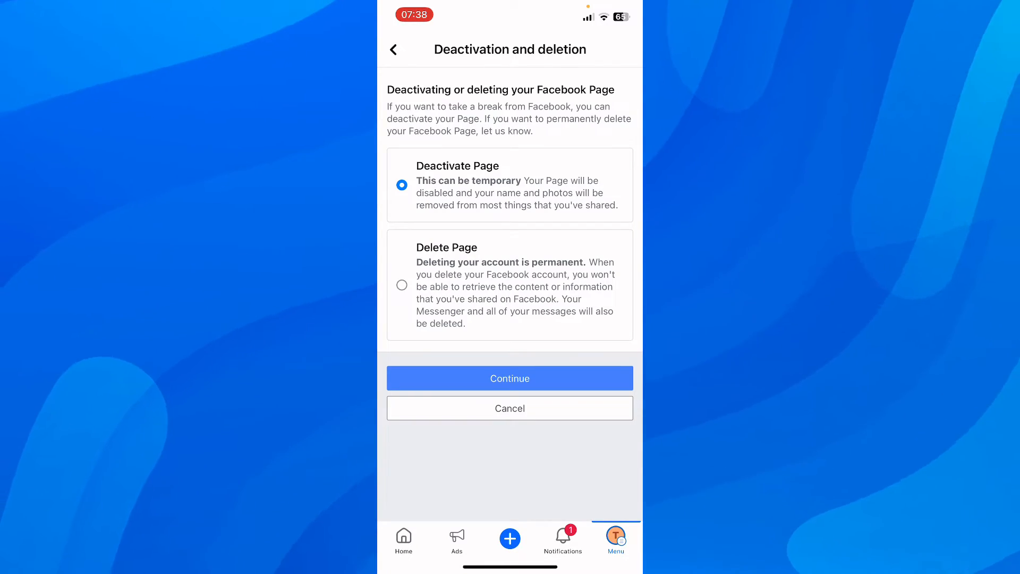
Choose Delete Page and continue without a reason to the Confirm Deletion password screen
left_click(402, 285)
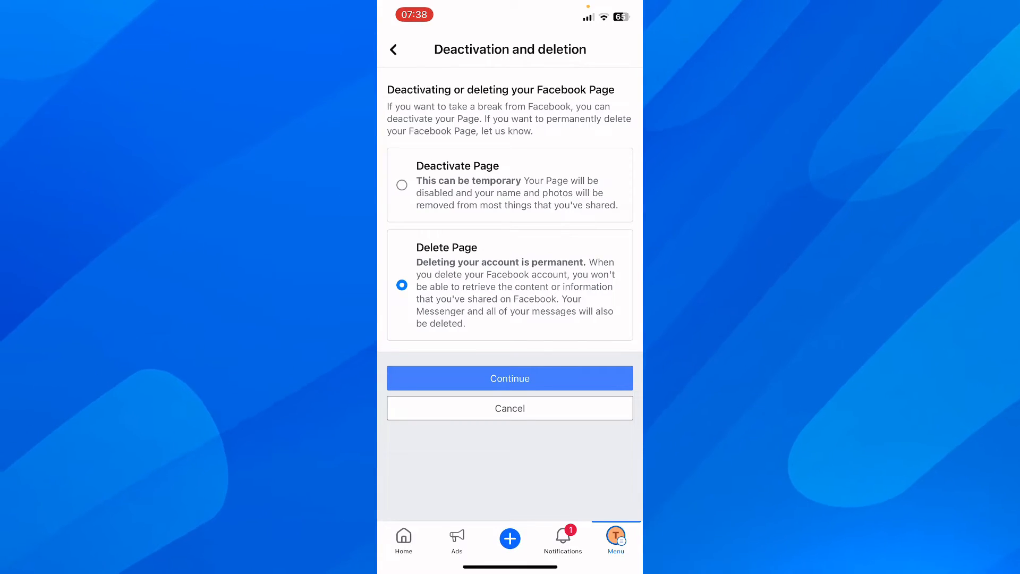
left_click(509, 379)
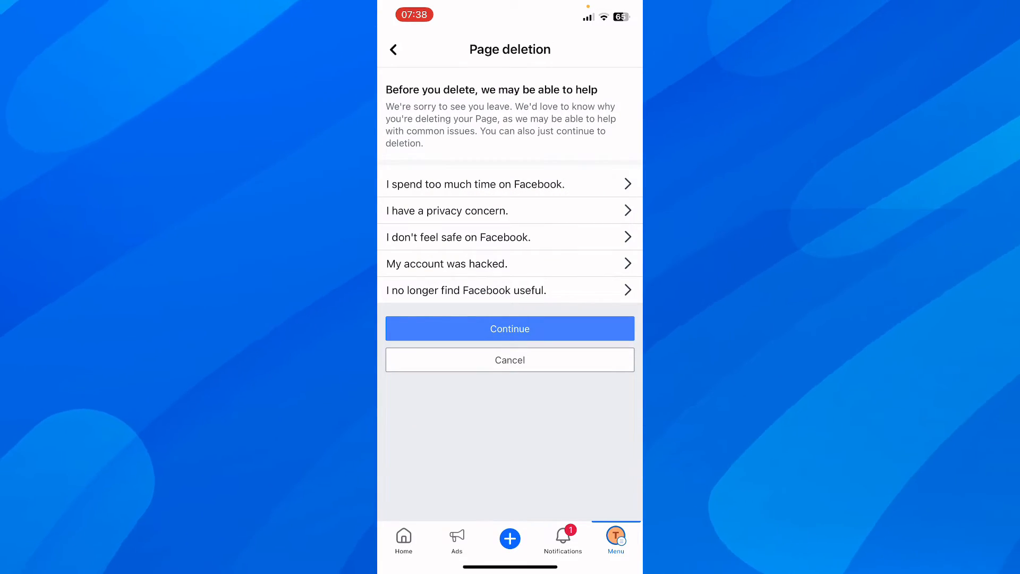
left_click(509, 329)
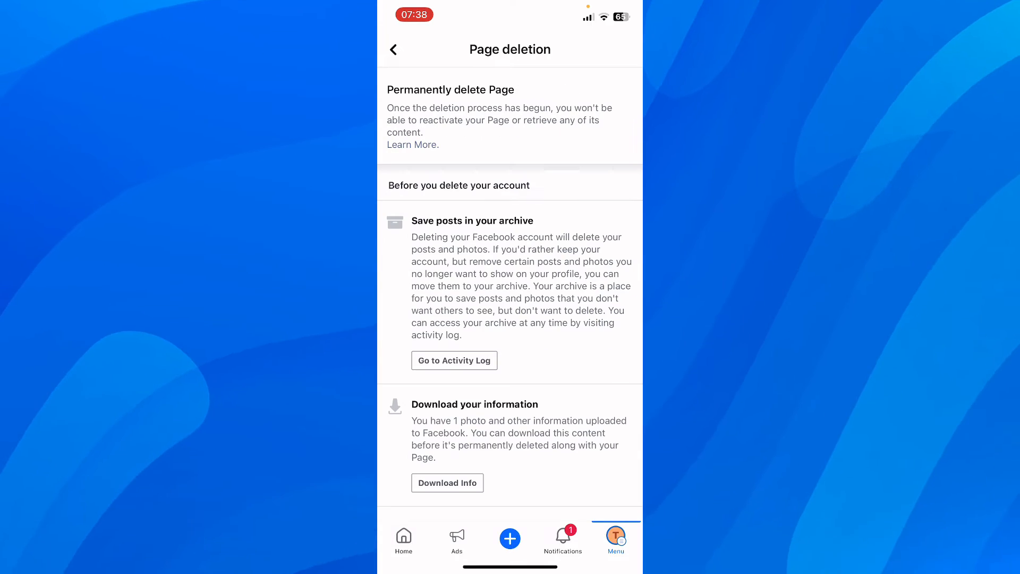
scroll("down", 3)
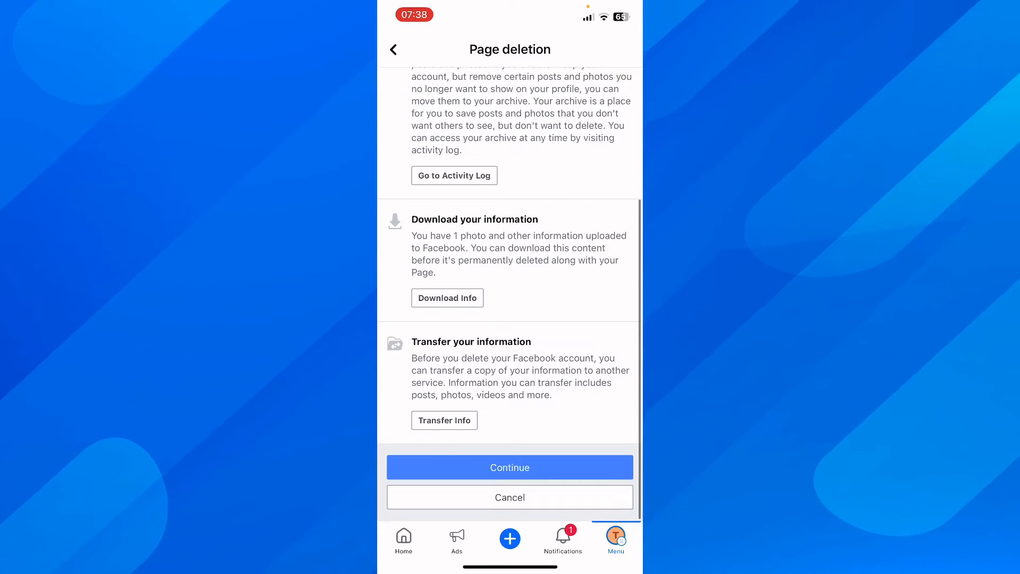
left_click(509, 467)
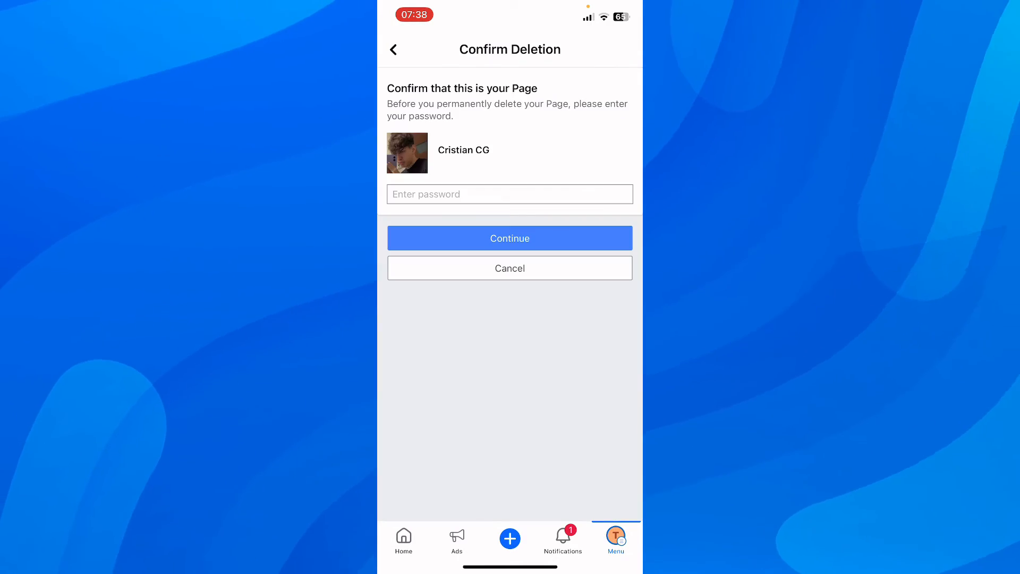